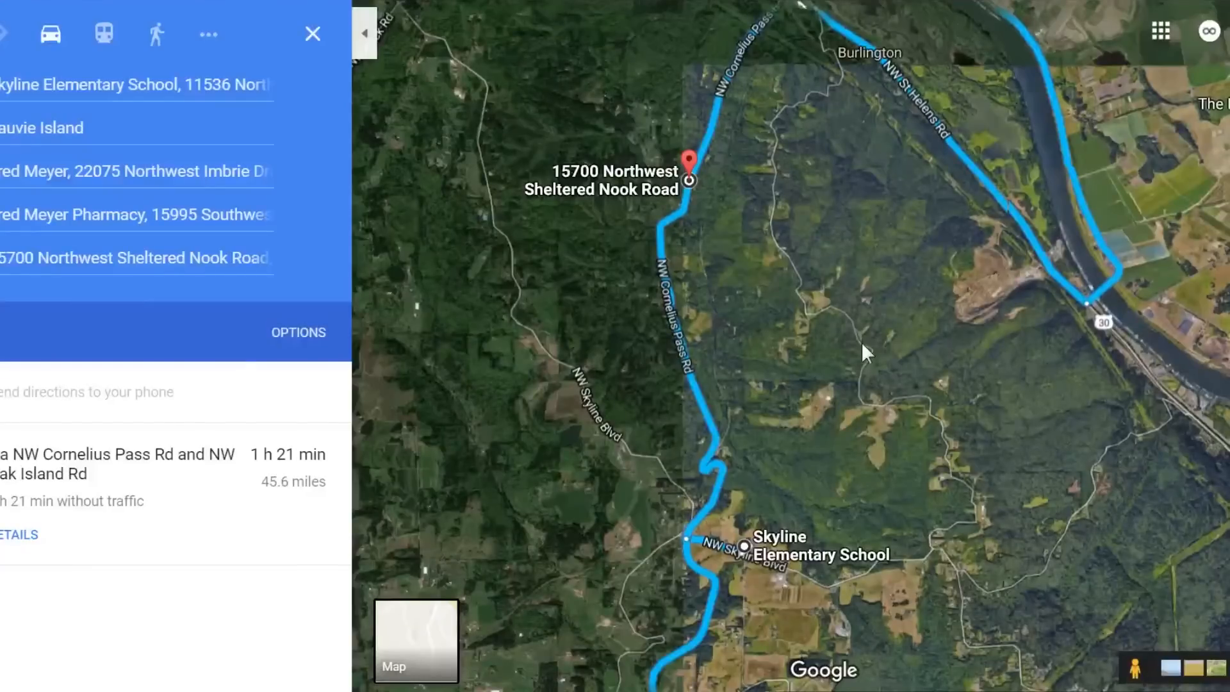
{"action": "mouse_move", "coordinate": [544, 199]}
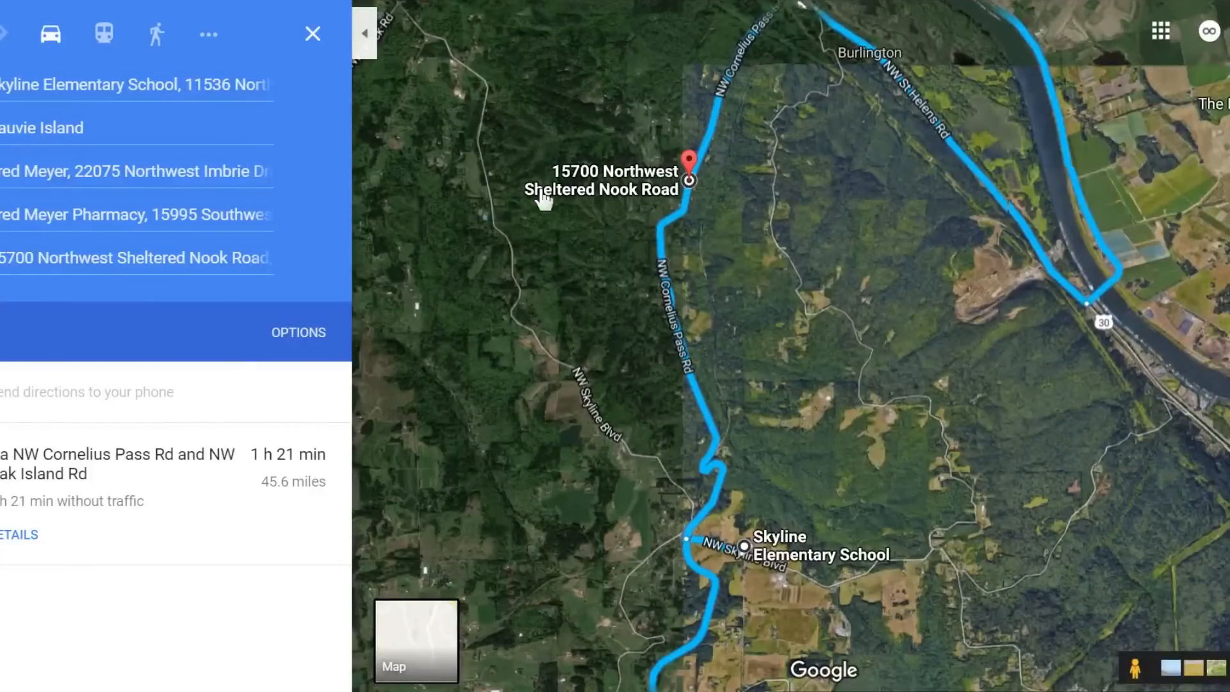
{"action": "mouse_move", "coordinate": [702, 205]}
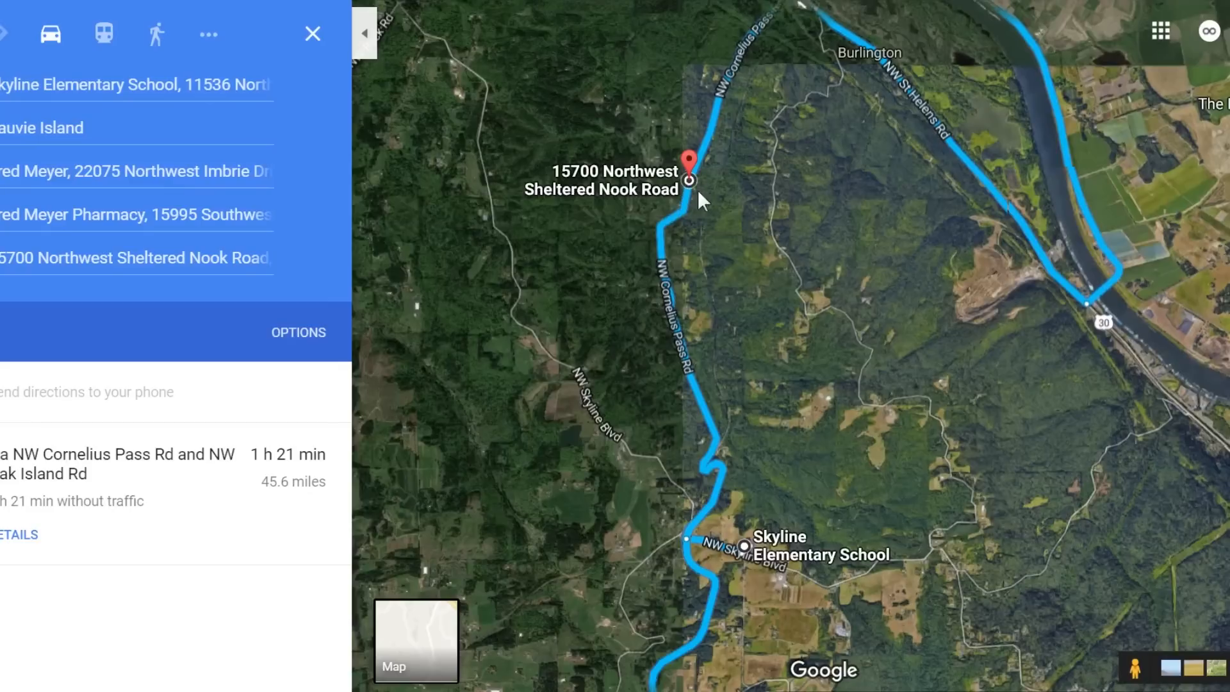
{"action": "mouse_move", "coordinate": [690, 181]}
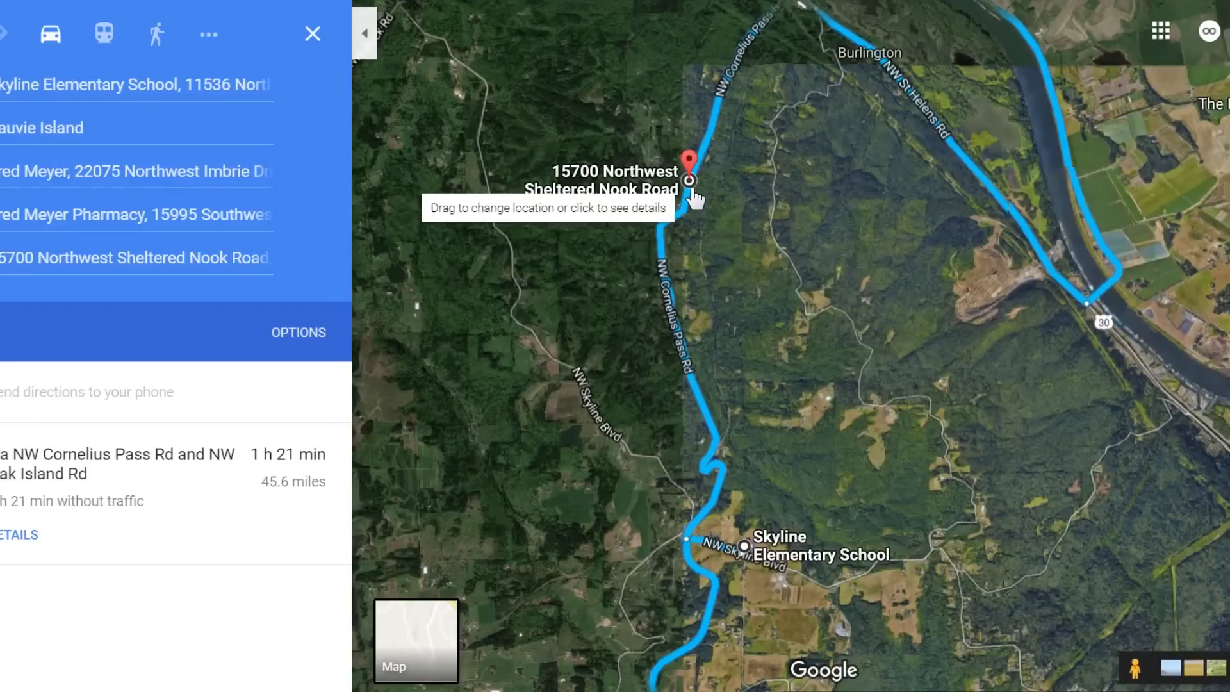
{"action": "mouse_move", "coordinate": [757, 559]}
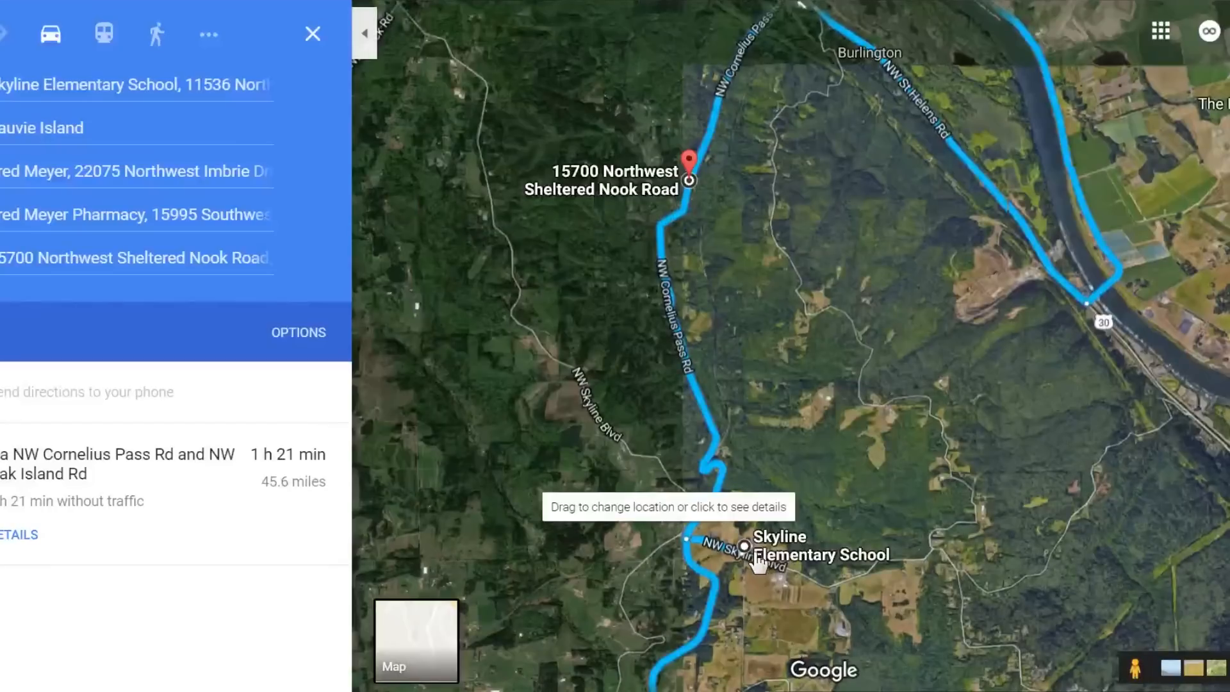
{"action": "mouse_move", "coordinate": [847, 407]}
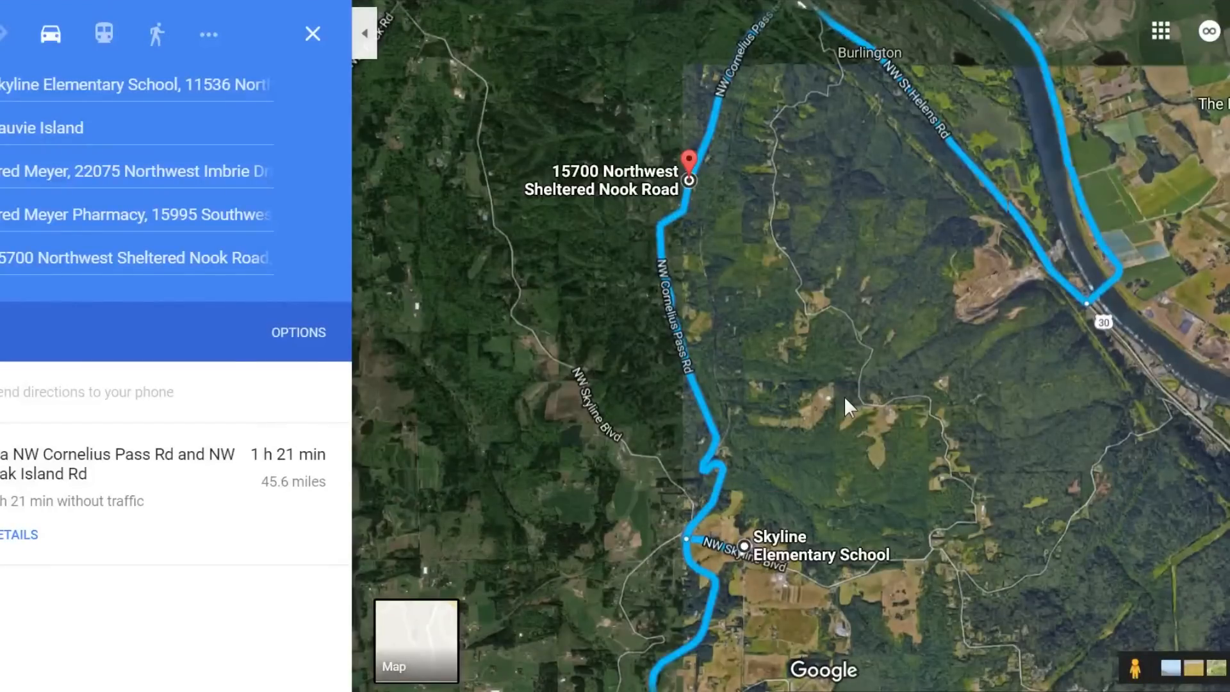
Step: Zoom out so the full route from Fred Meyer past Skyline Elementary to Sauvie Island shows
{"action": "left_click_drag", "start_coordinate": [847, 408], "coordinate": [855, 459]}
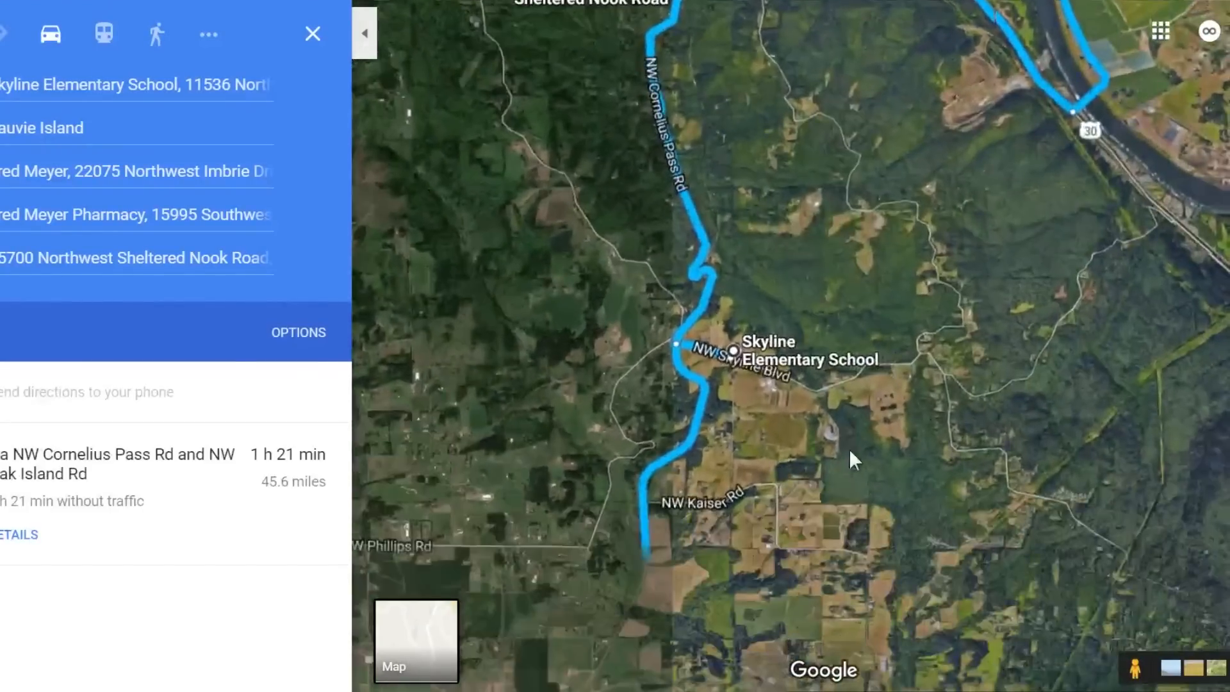
{"action": "scroll", "scroll_direction": "down", "scroll_amount": 3}
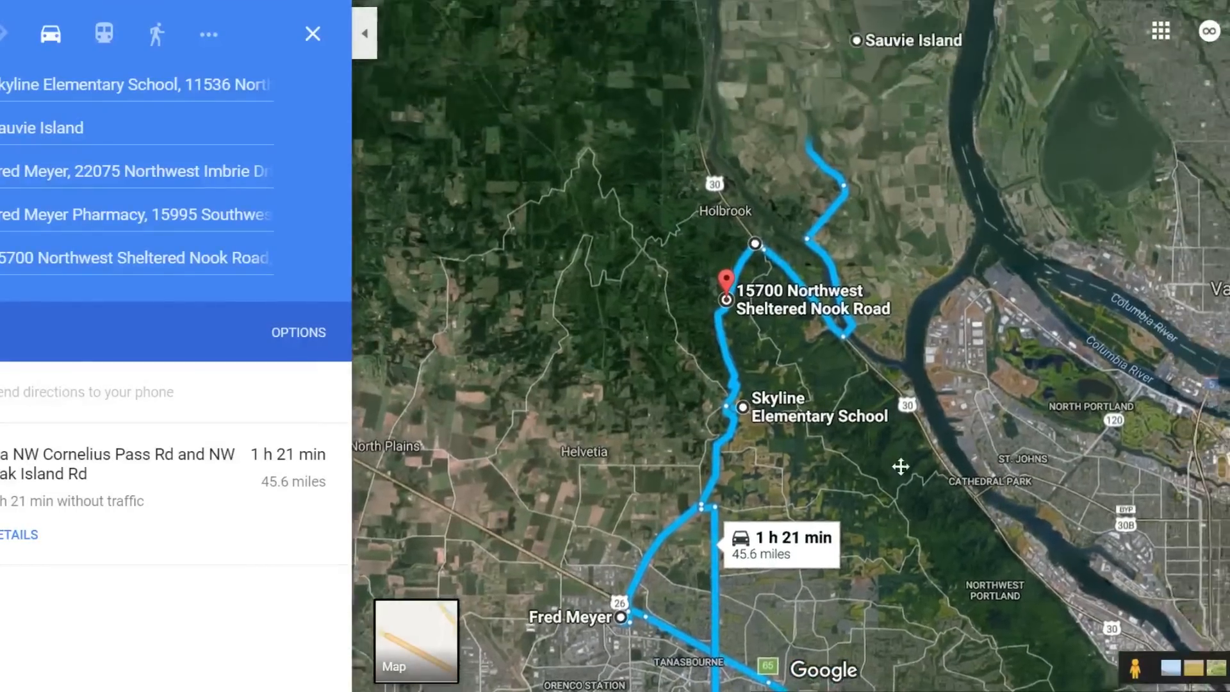
{"action": "left_click_drag", "start_coordinate": [901, 467], "coordinate": [840, 188]}
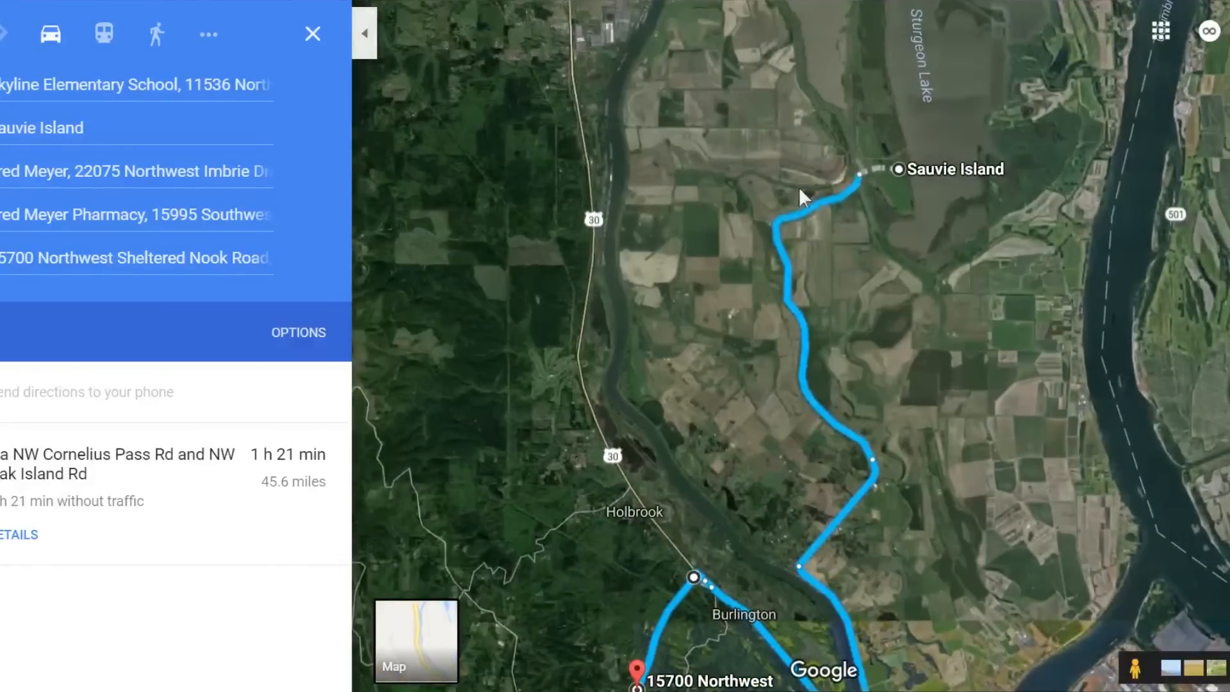
{"action": "mouse_move", "coordinate": [777, 261]}
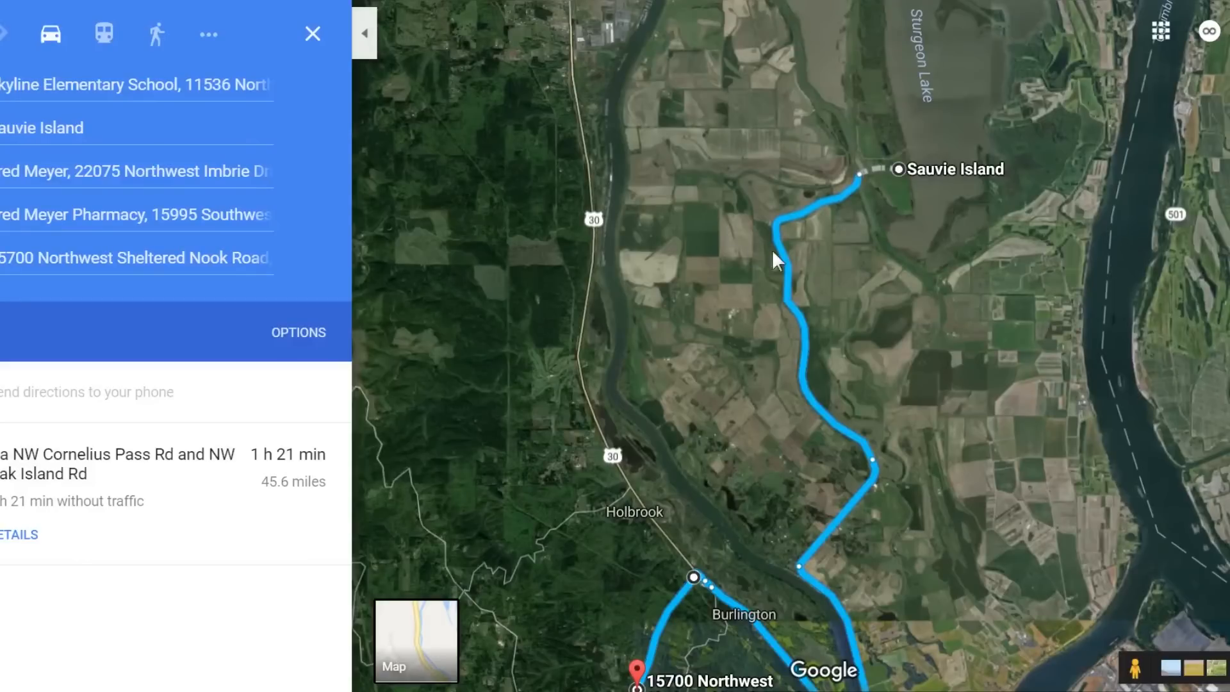
{"action": "mouse_move", "coordinate": [902, 228]}
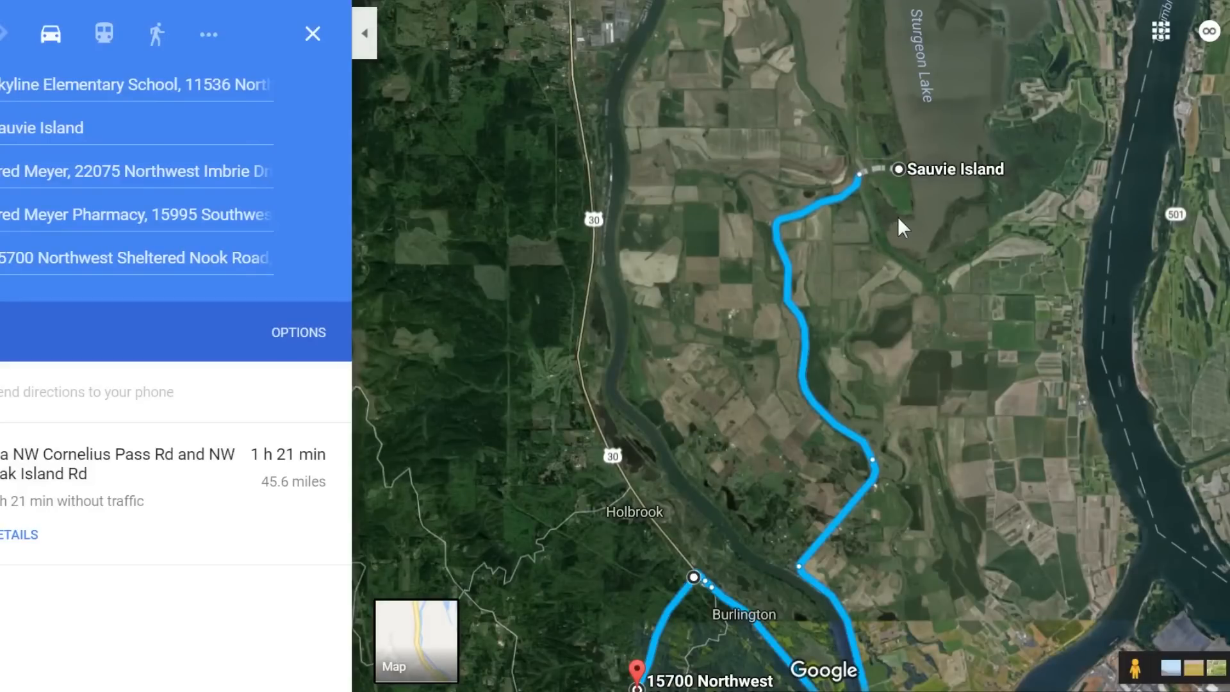
{"action": "mouse_move", "coordinate": [855, 195]}
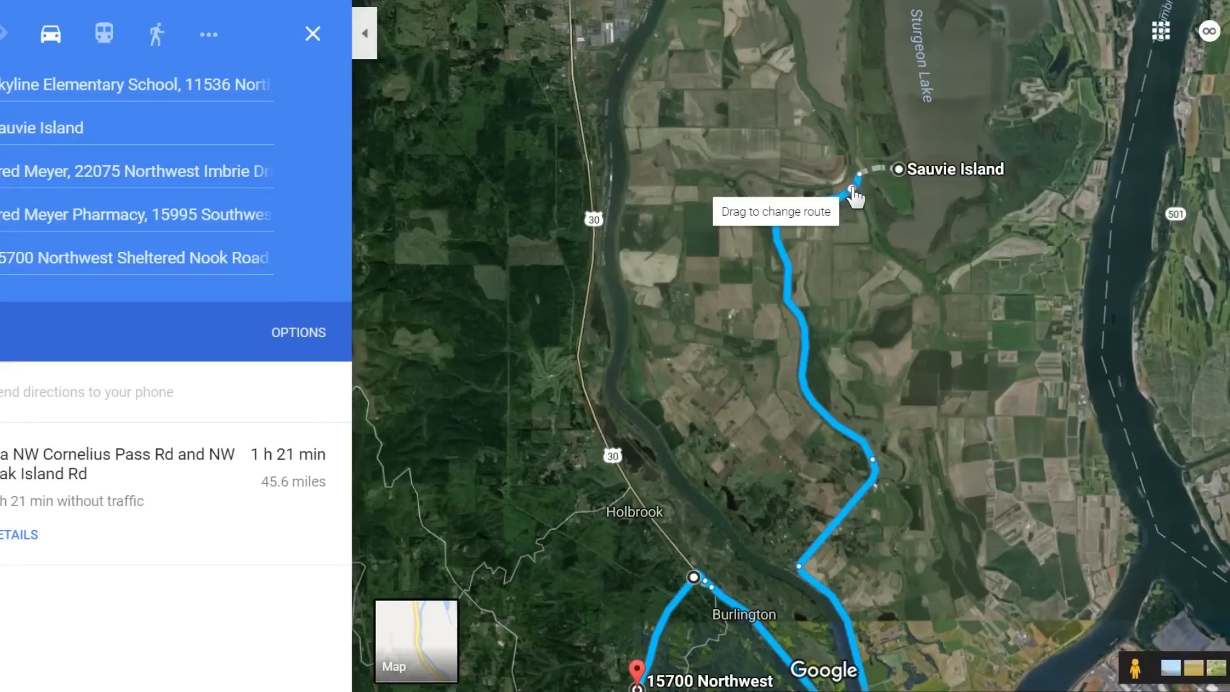
{"action": "mouse_move", "coordinate": [632, 349]}
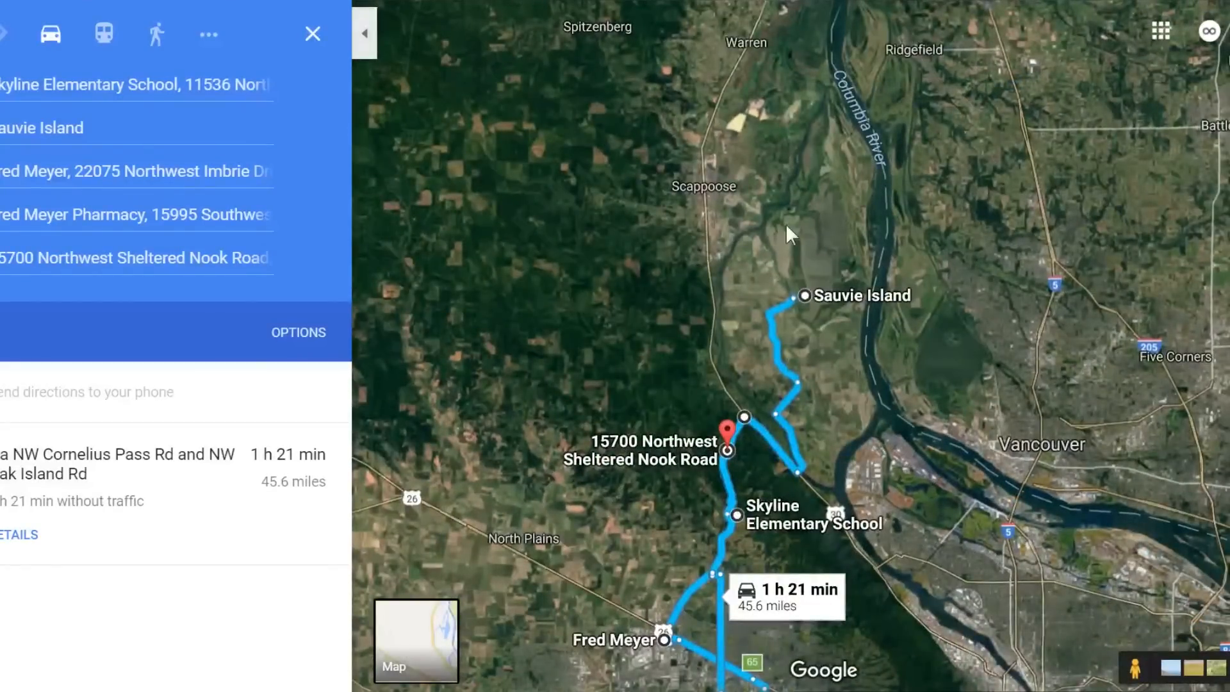
{"action": "mouse_move", "coordinate": [796, 344]}
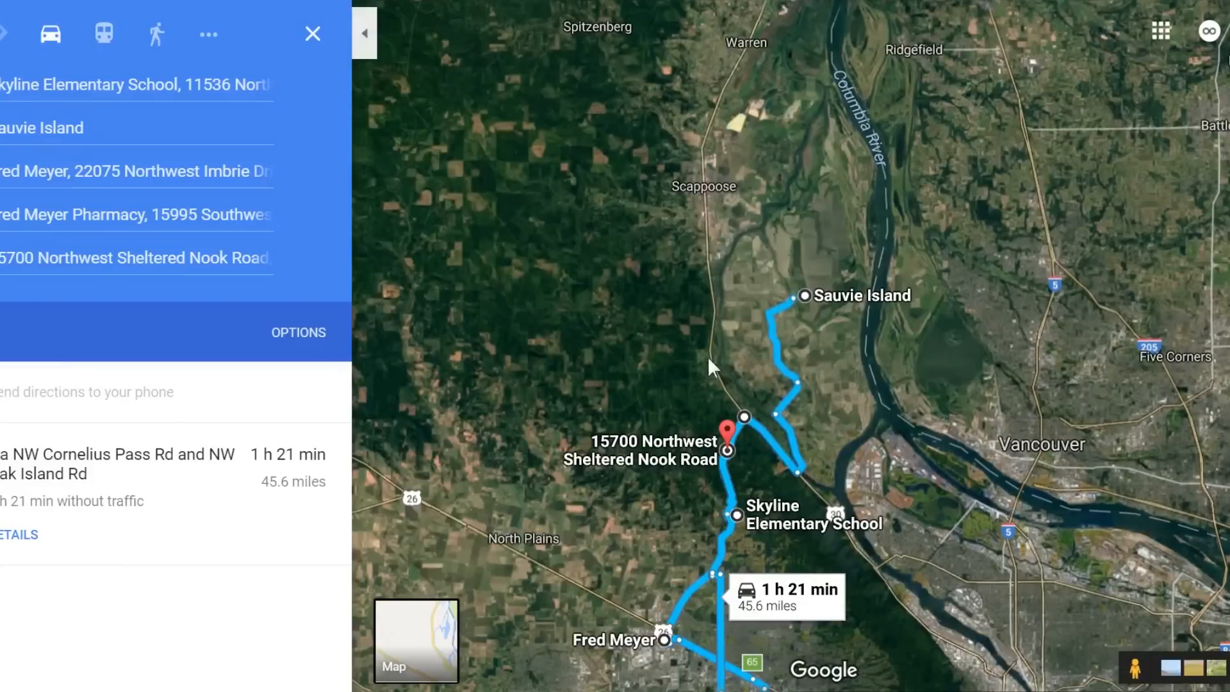
{"action": "mouse_move", "coordinate": [756, 371]}
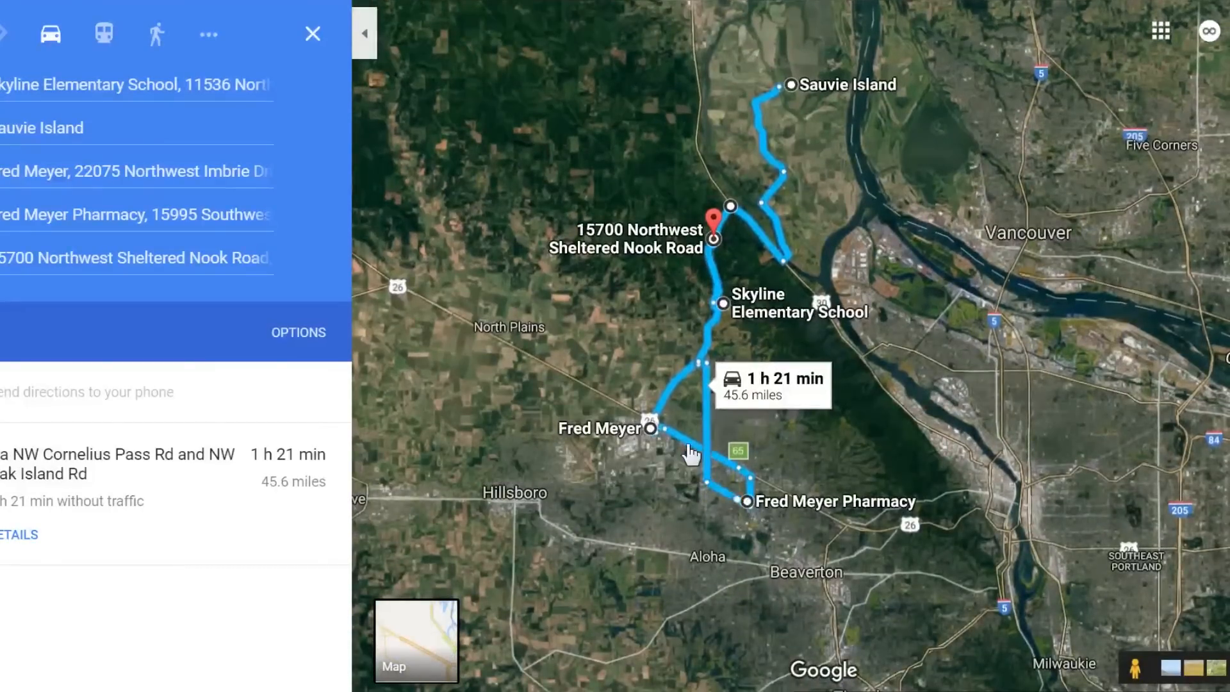
{"action": "mouse_move", "coordinate": [751, 512]}
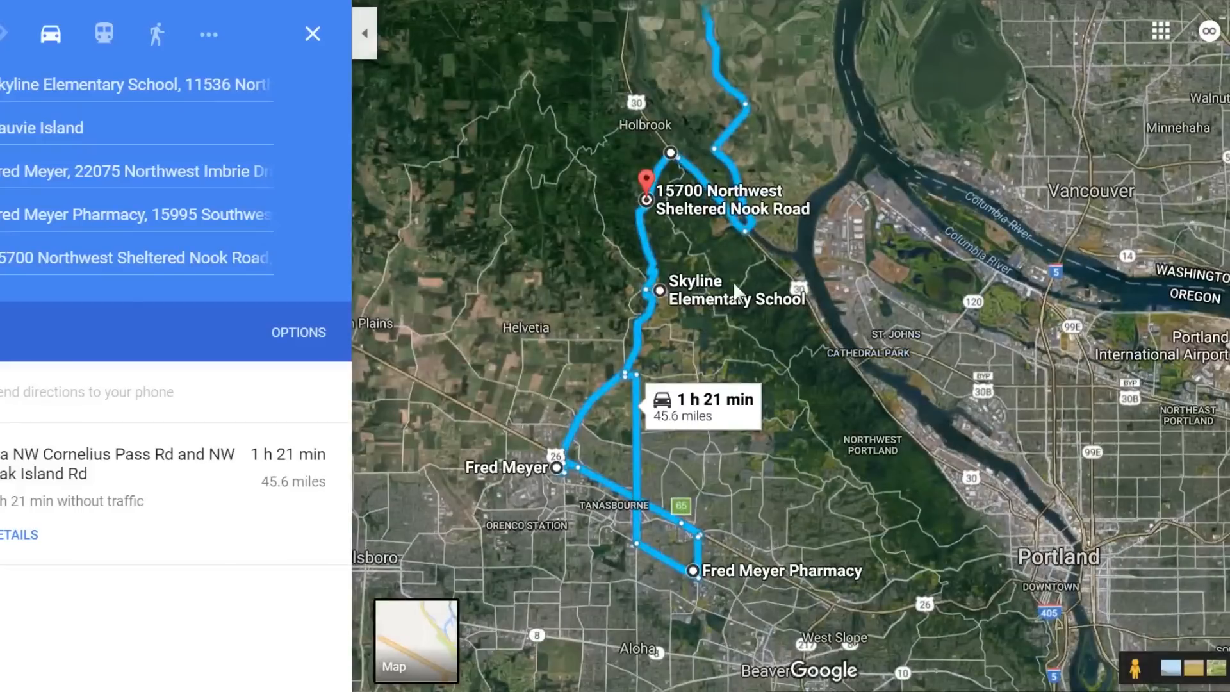
{"action": "mouse_move", "coordinate": [660, 290]}
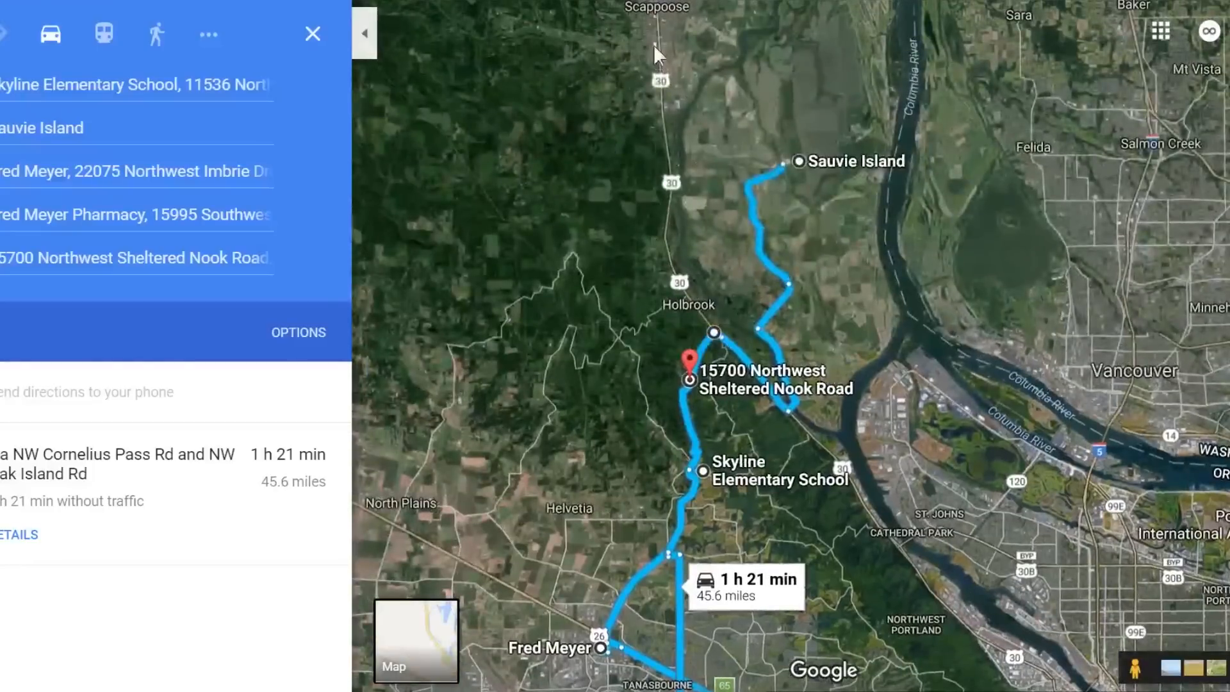
{"action": "mouse_move", "coordinate": [663, 152]}
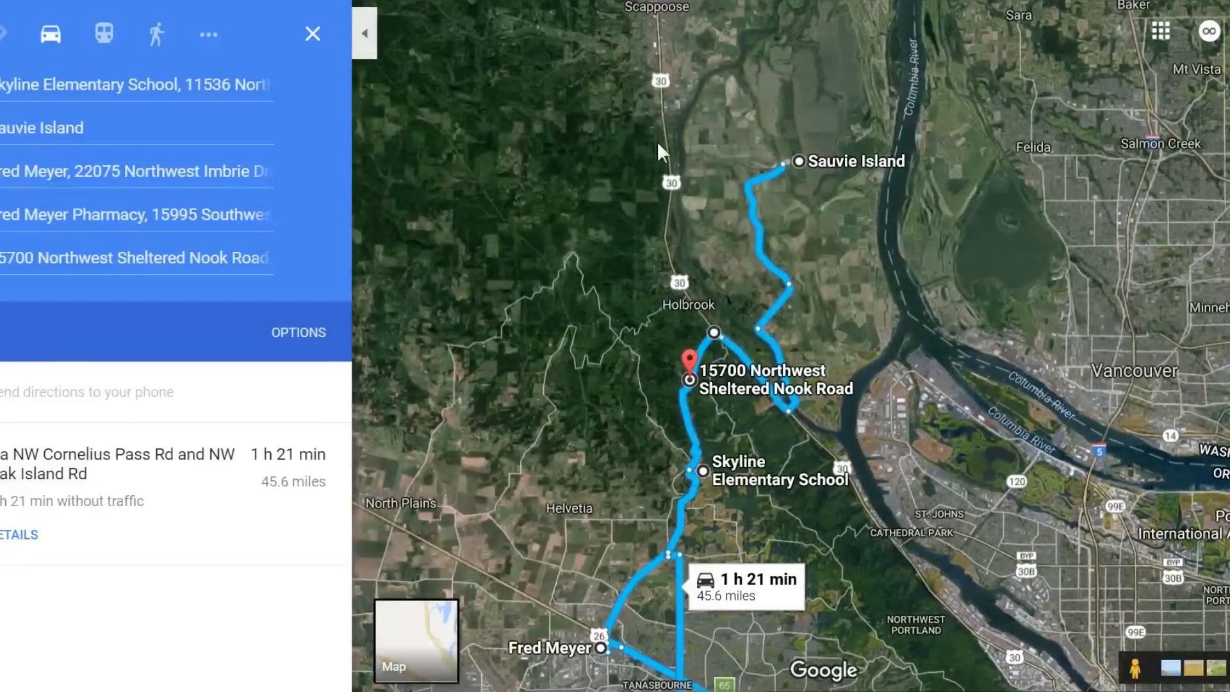
{"action": "mouse_move", "coordinate": [846, 296]}
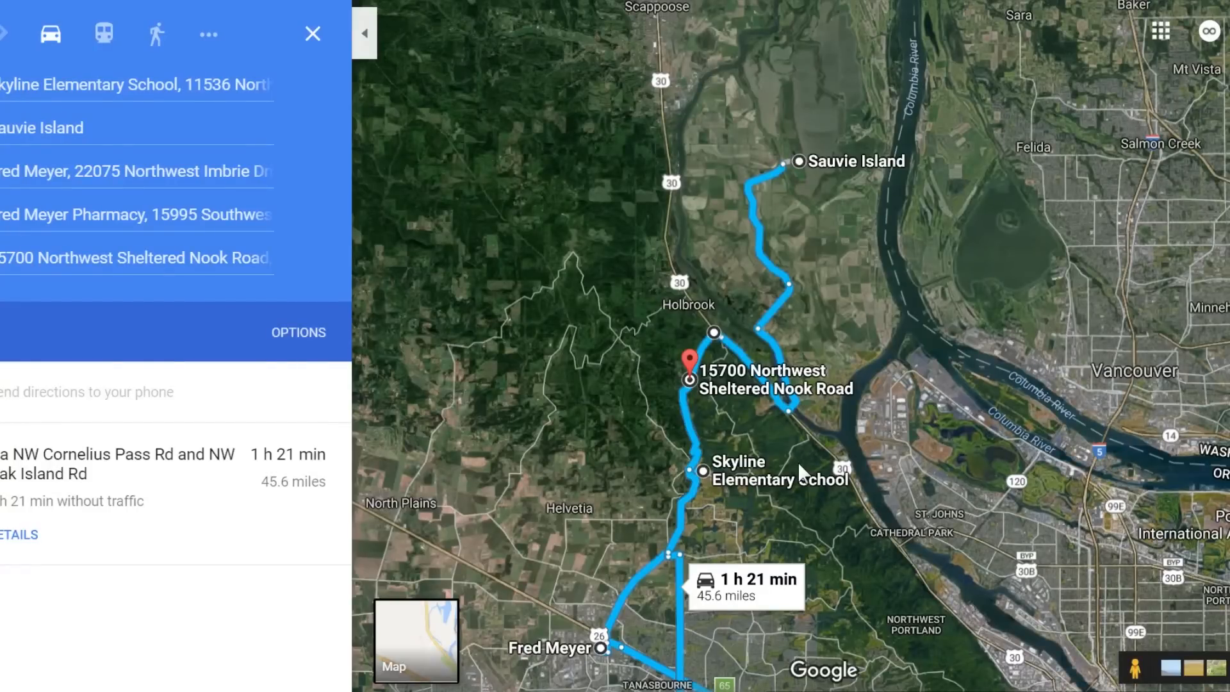
{"action": "mouse_move", "coordinate": [745, 263]}
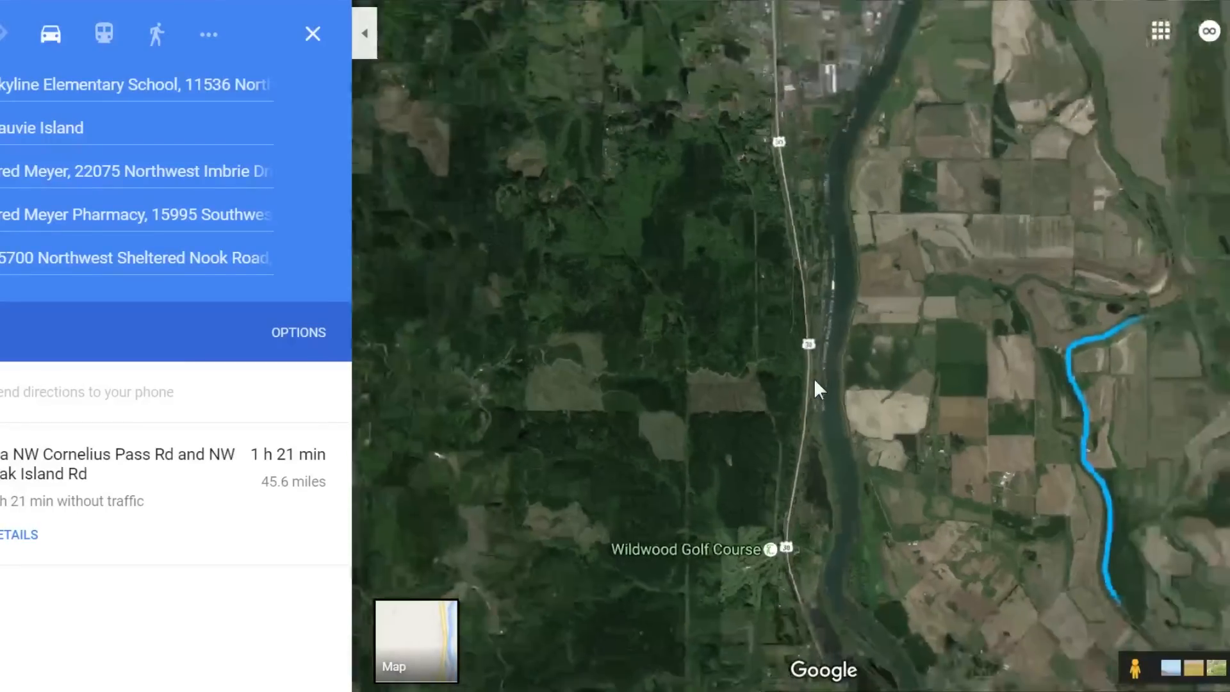
Step: Pan northwest to bring the forested land around Scappoose beside the Sauvie Island leg into view
{"action": "left_click_drag", "start_coordinate": [816, 393], "coordinate": [925, 514]}
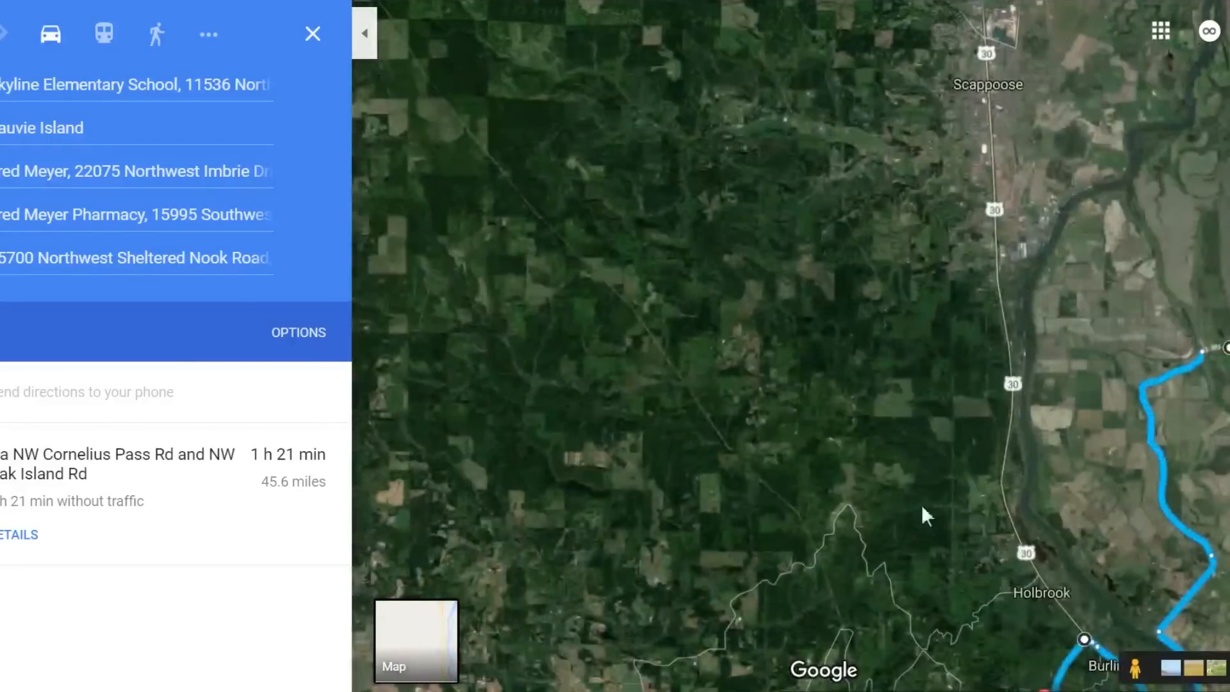